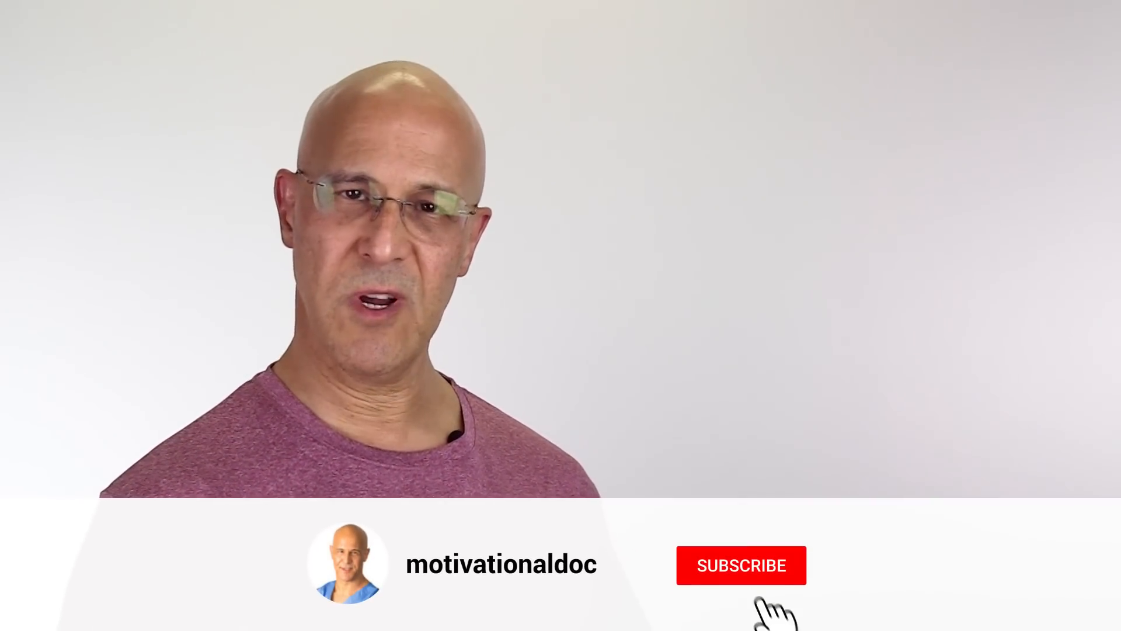
left_click(742, 565)
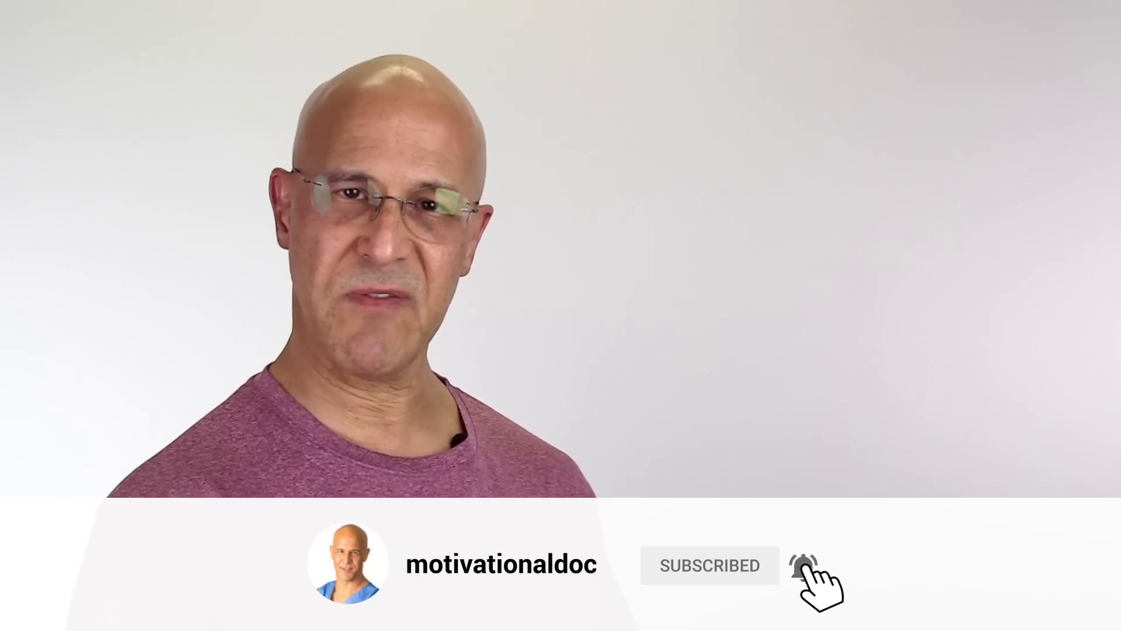